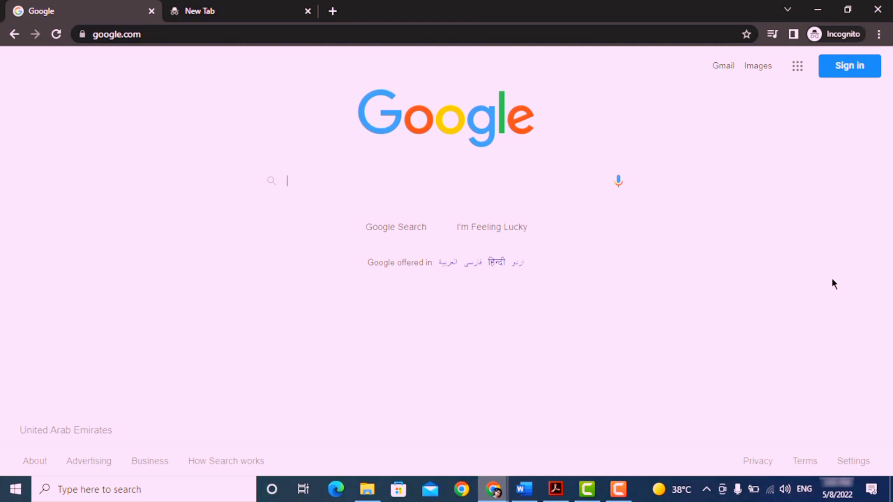
- Search Google for 'europass cv' and open the official Create your Europass CV result
type("europass cv")
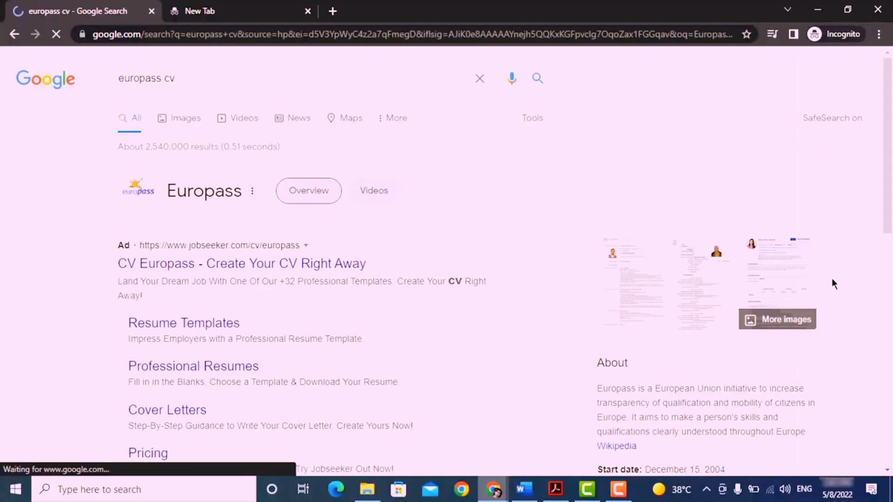
left_click(245, 350)
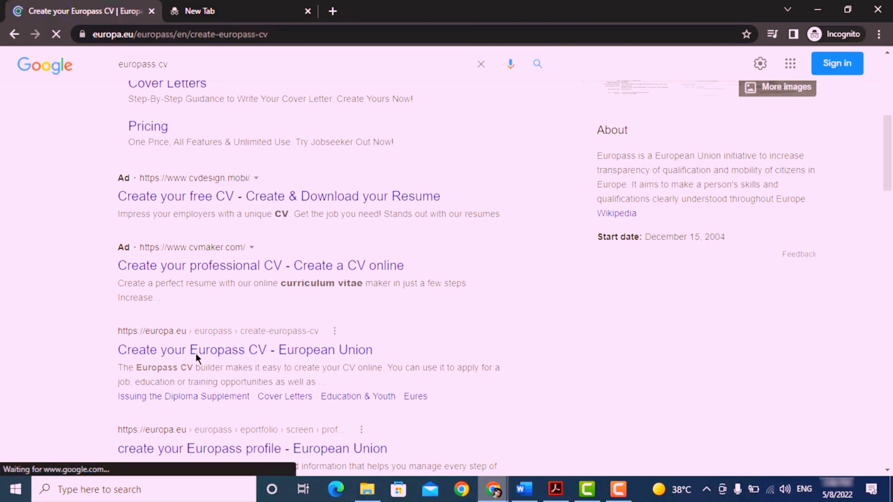
- Register a new EU Login account for Jhon Doe, accepting the privacy statement and submitting
left_click(245, 349)
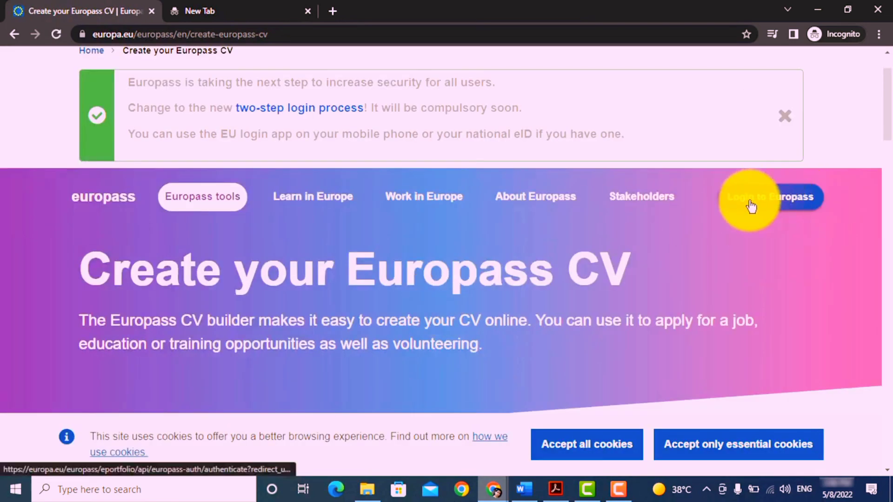
left_click(770, 197)
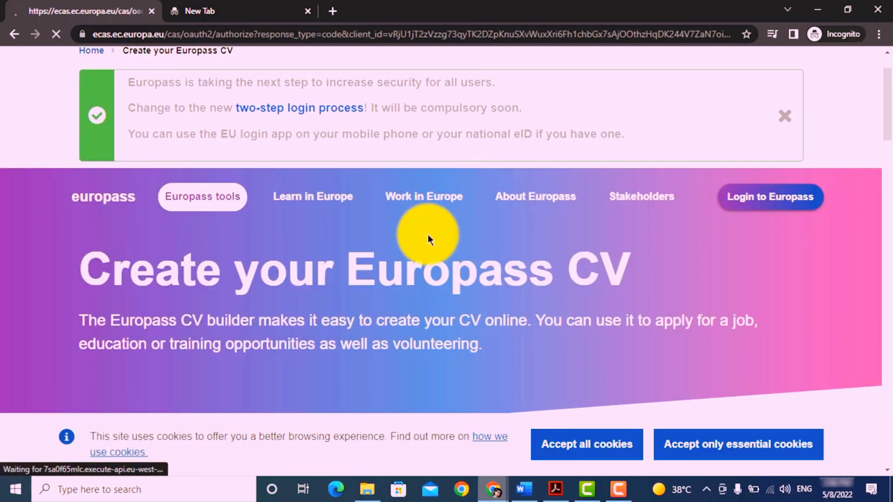
left_click(769, 196)
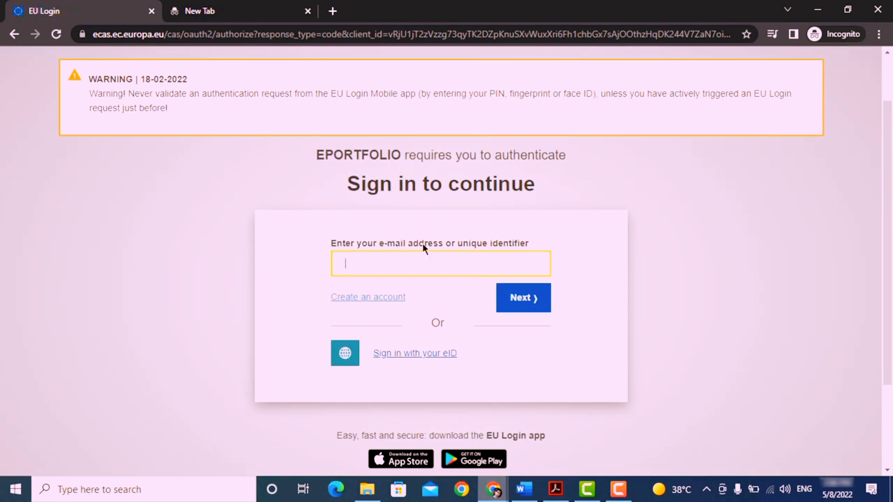
mouse_move(550, 382)
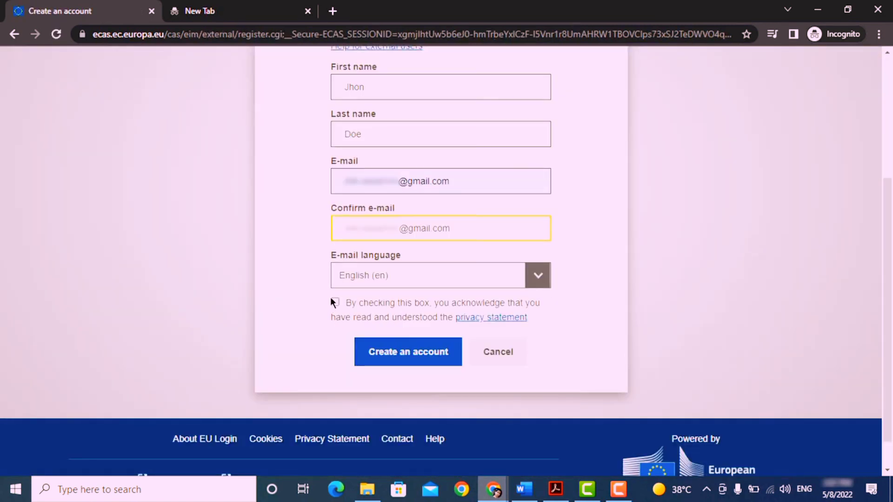
left_click(335, 302)
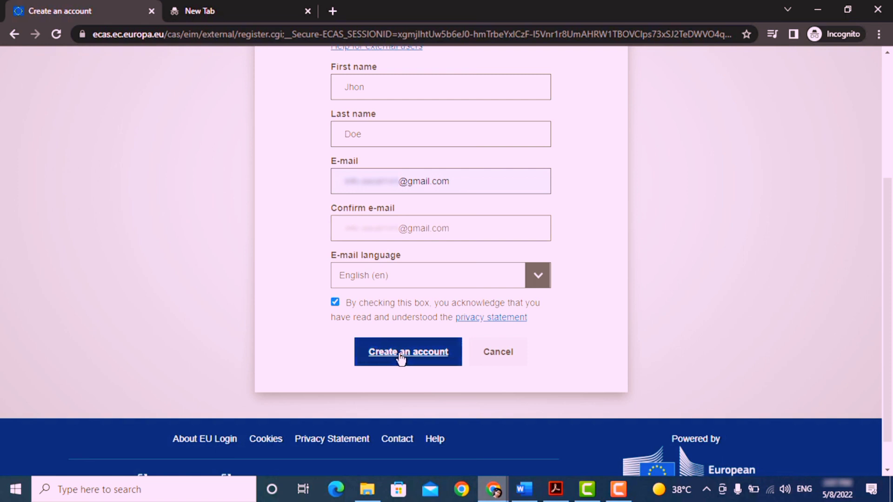
left_click(407, 352)
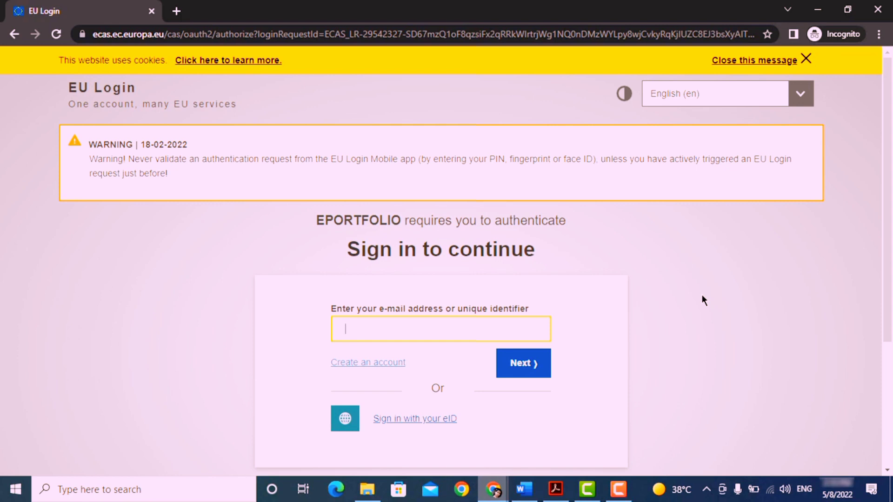
mouse_move(676, 319)
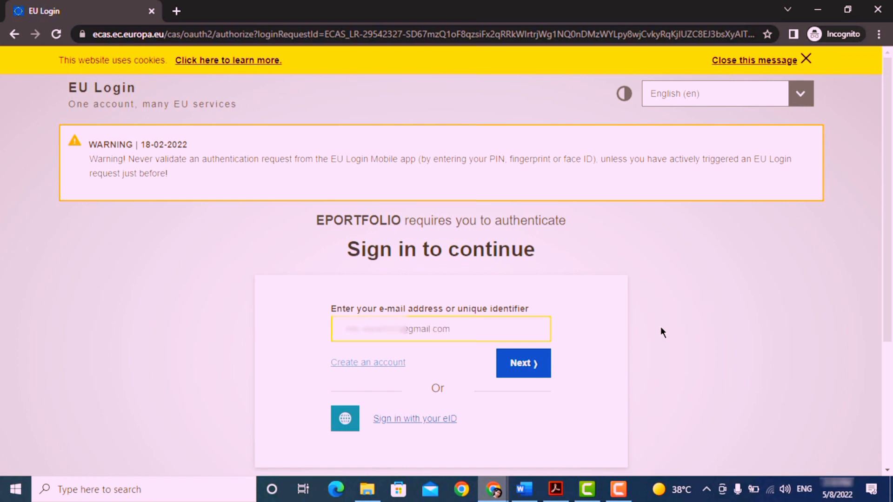
- Sign in to EU Login with the registered e-mail and password to reach the Europass home page
left_click(522, 363)
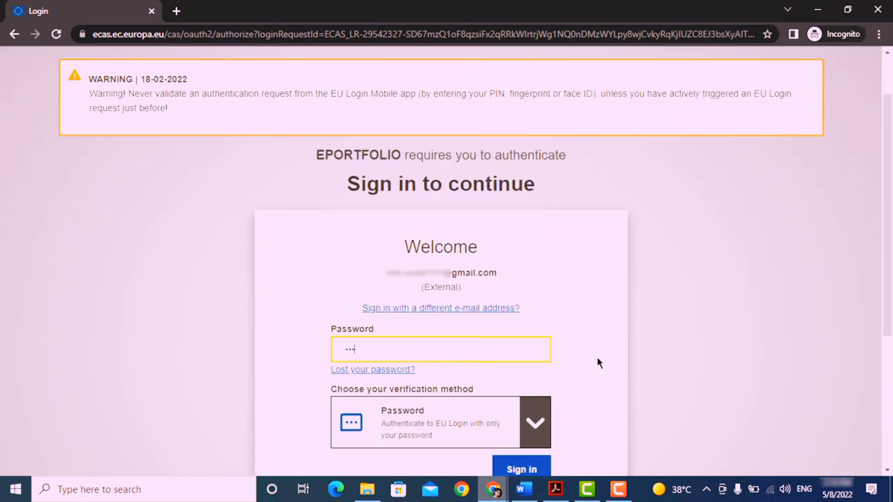
left_click(520, 469)
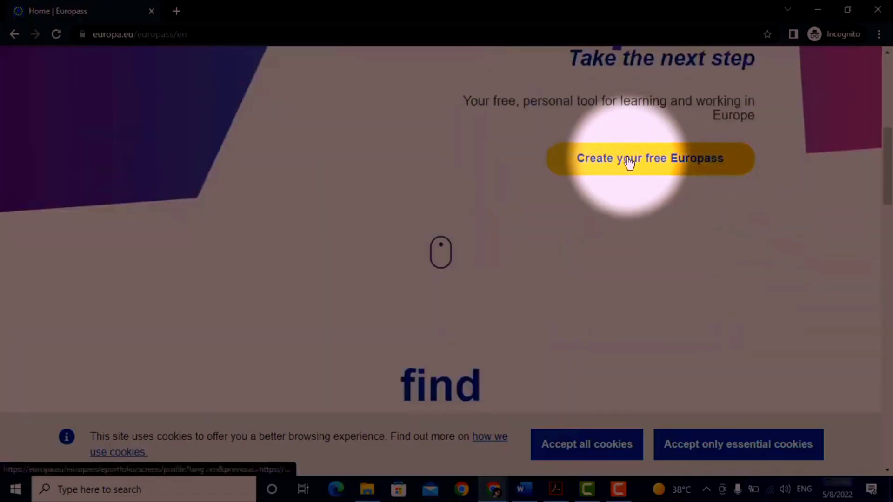
- Start a free Europass profile from scratch and complete the personal information step
left_click(649, 158)
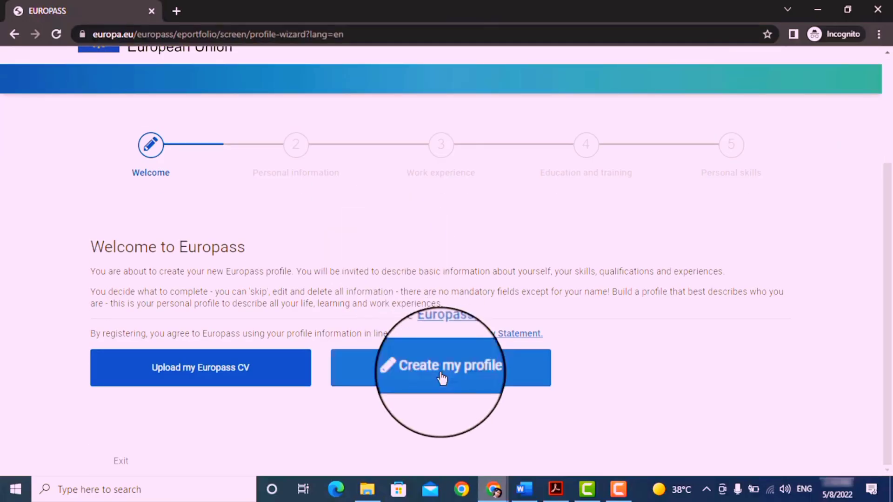
left_click(440, 367)
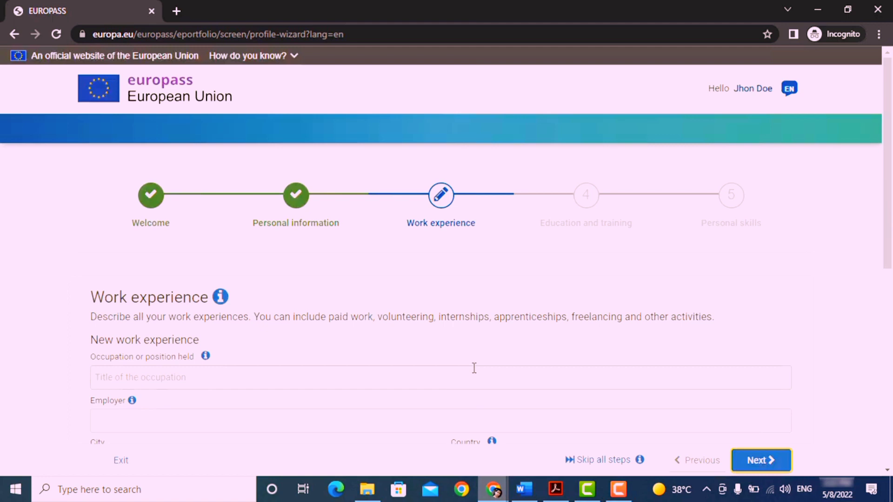
- Save a Civil Engineer role at STR Construction, London, ongoing since 2018, with bulleted responsibilities
scroll("down", 3)
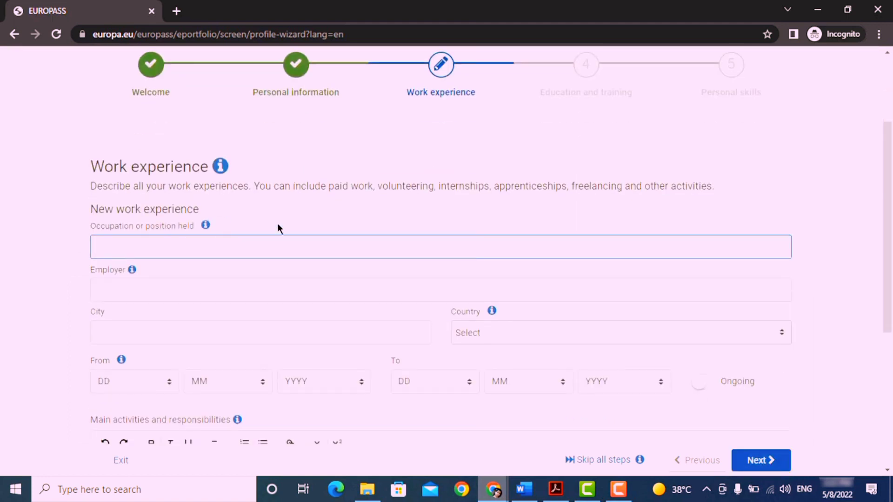
type("Civil Engineer")
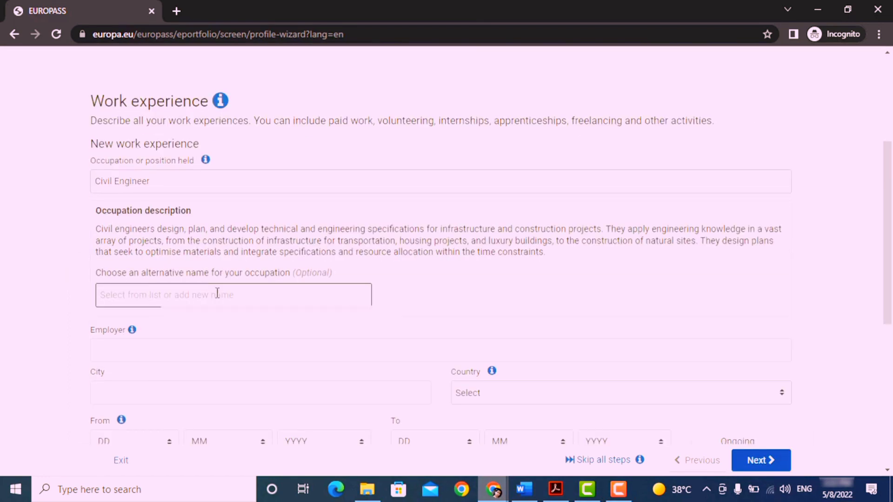
type("STR Construction")
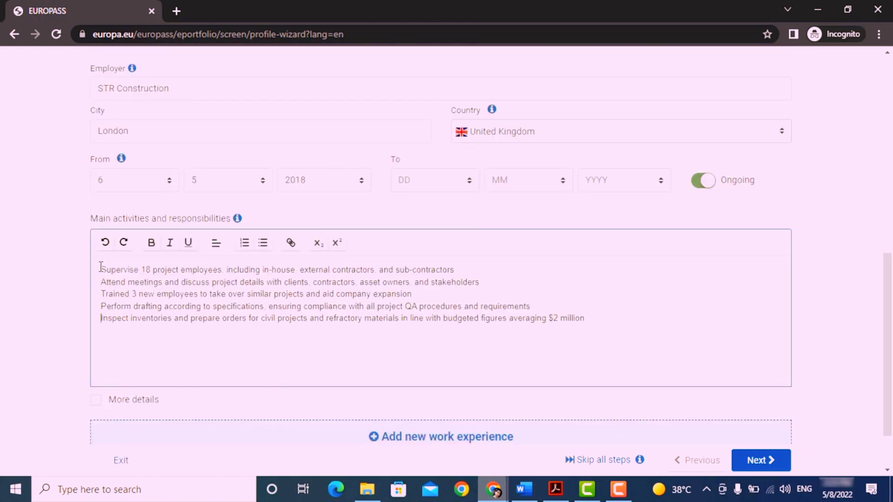
left_click(263, 242)
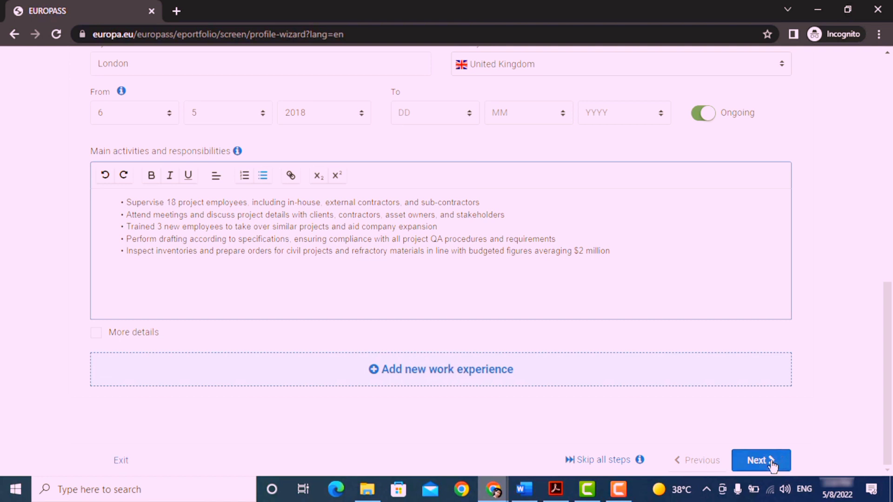
left_click(760, 461)
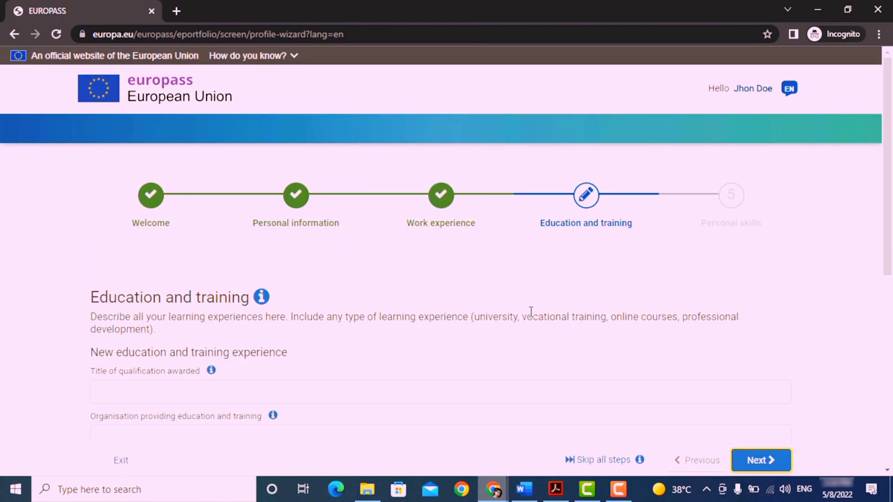
- Save a Bachelor of Science in Civil Engineering from King's College, ending 2011, and continue
scroll("down", 3)
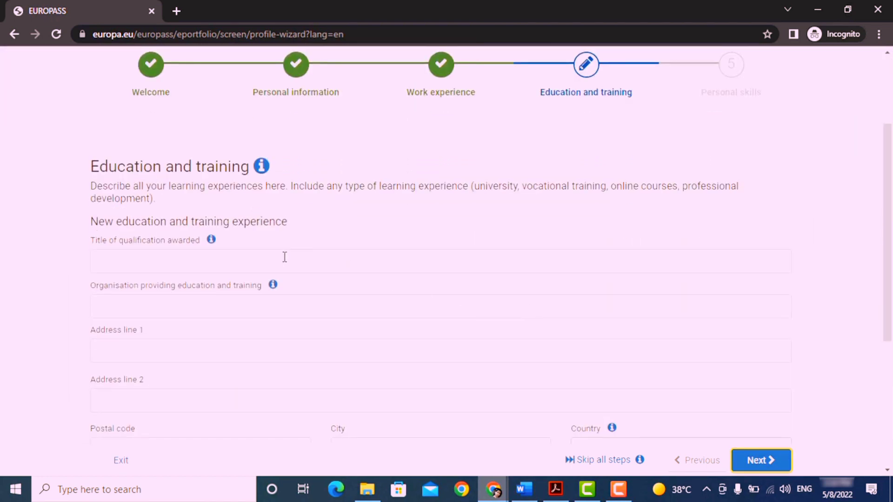
type("Bachelor of Science in Civil Engineering")
type("King's College")
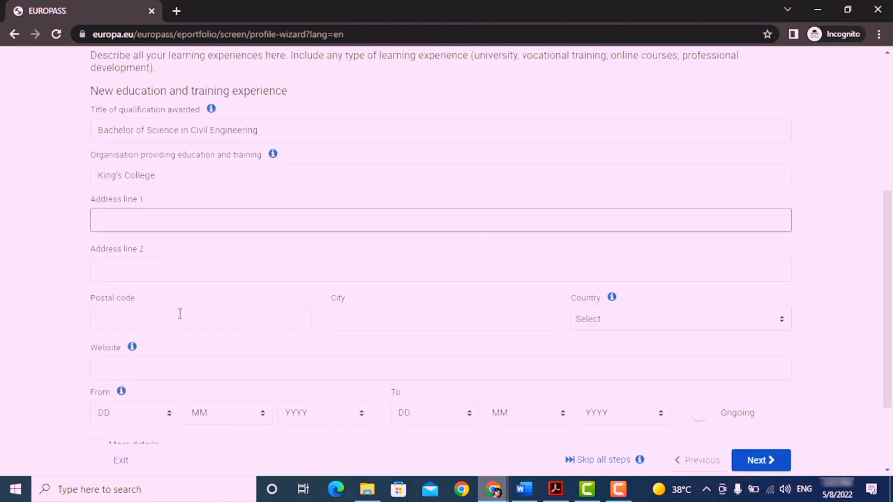
type("uni")
left_click(441, 319)
type("London")
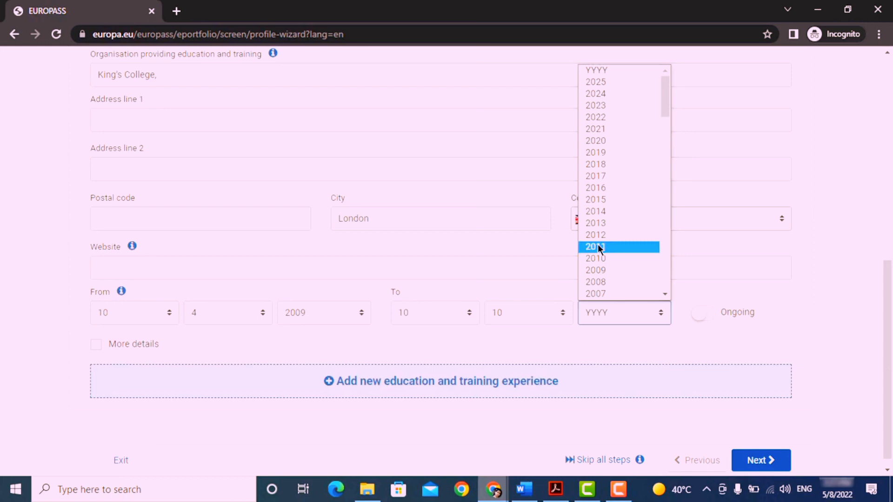
left_click(595, 245)
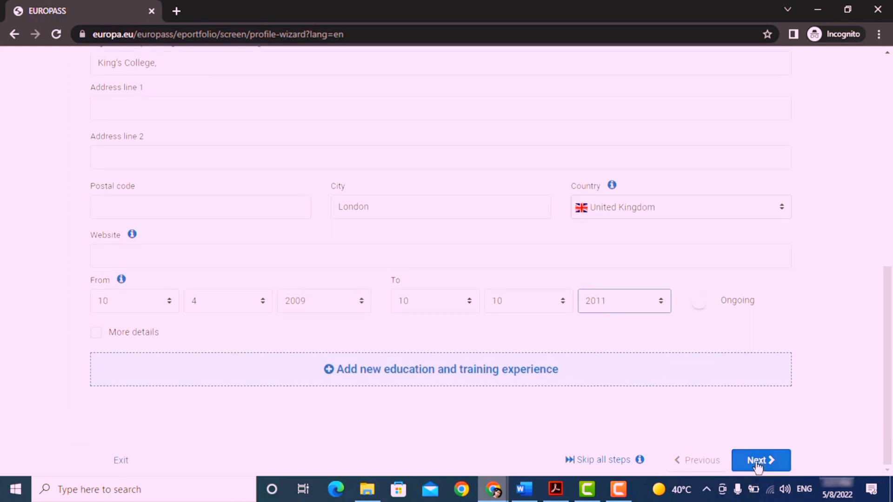
left_click(760, 460)
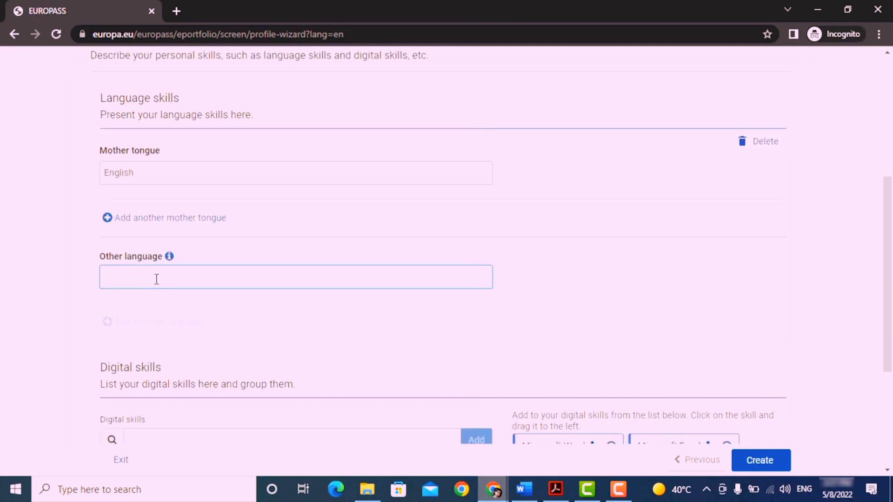
- Add Spanish and Arabic as other languages with levels and create the Jhon Doe profile
type("Spa")
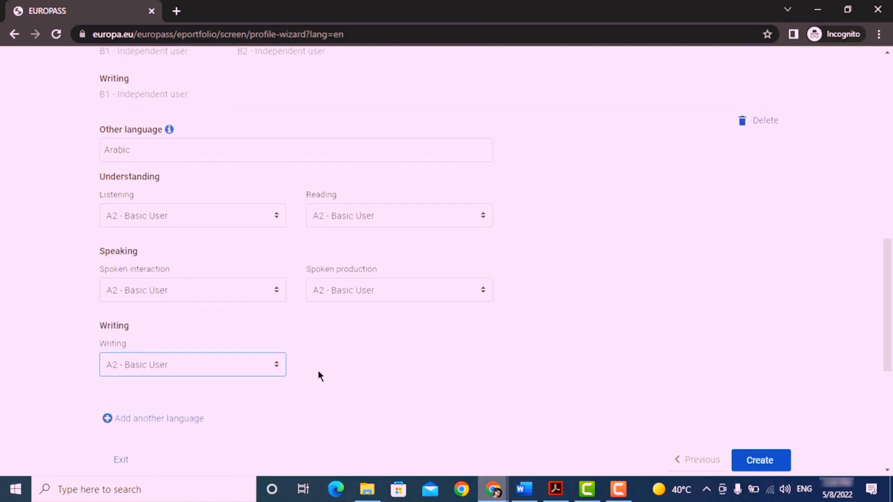
scroll("down", 3)
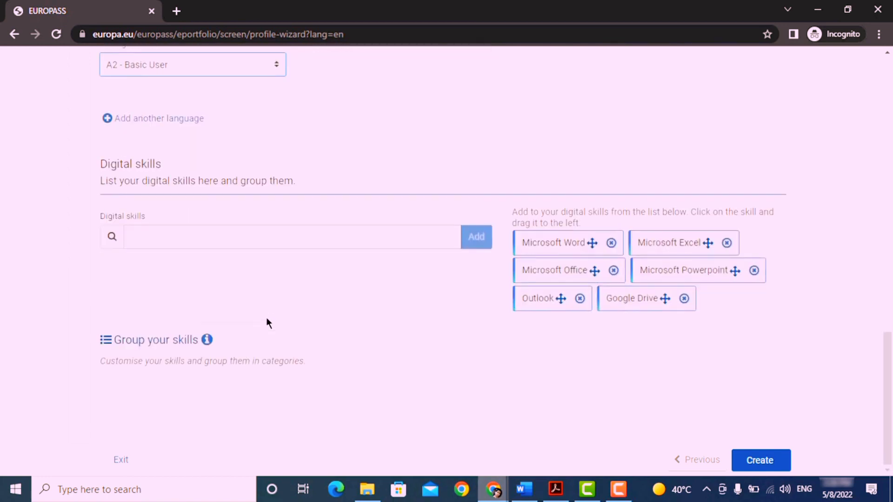
left_click_drag(681, 242, 148, 266)
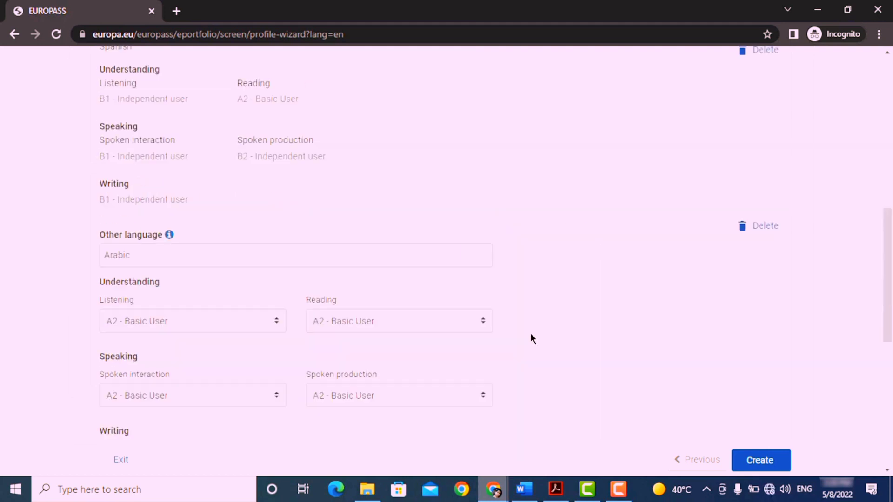
left_click(760, 460)
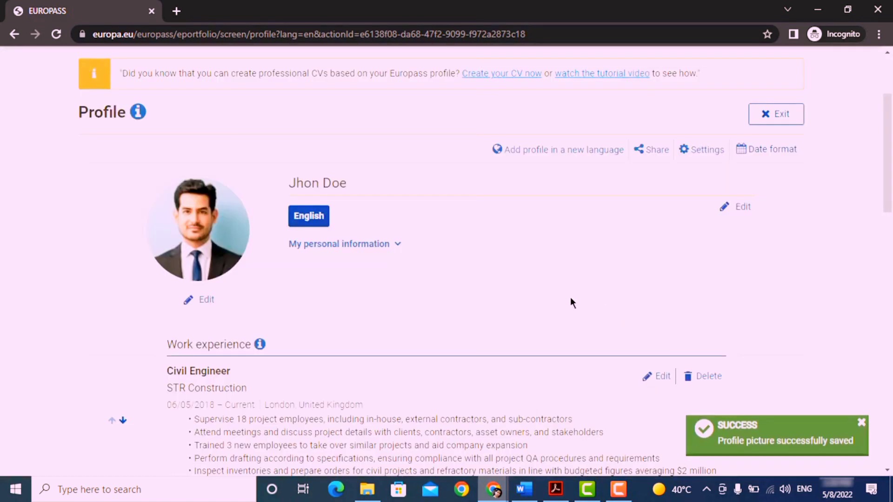
- Edit personal information and follow Create your CV now to the CV builder's Welcome step
left_click(339, 244)
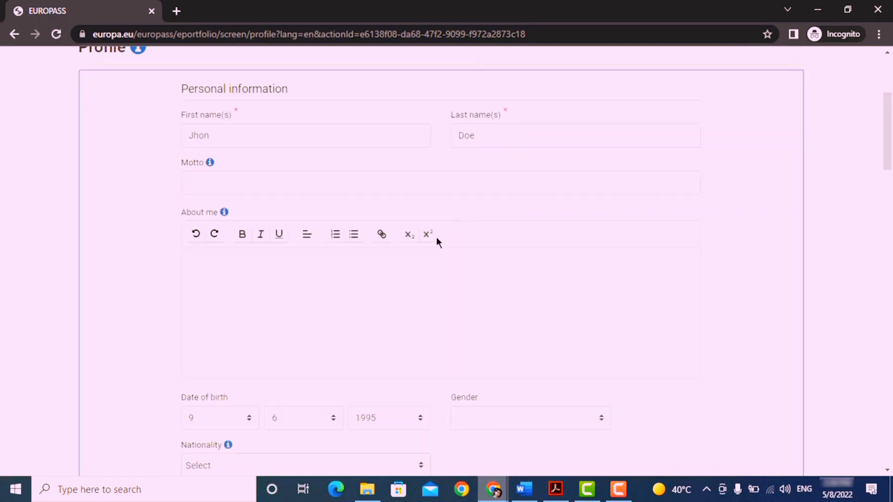
scroll("down", 3)
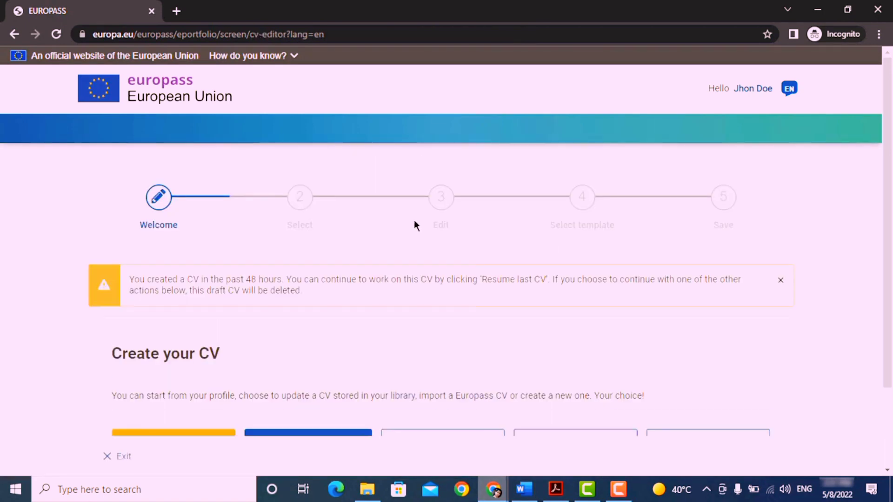
- Build the CV from the entire profile, skipping further edits, to reach the template preview
scroll("down", 3)
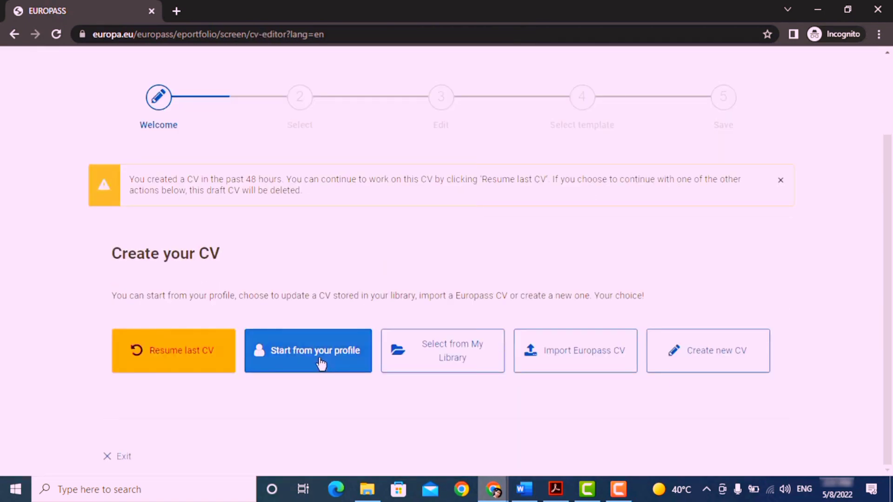
left_click(308, 351)
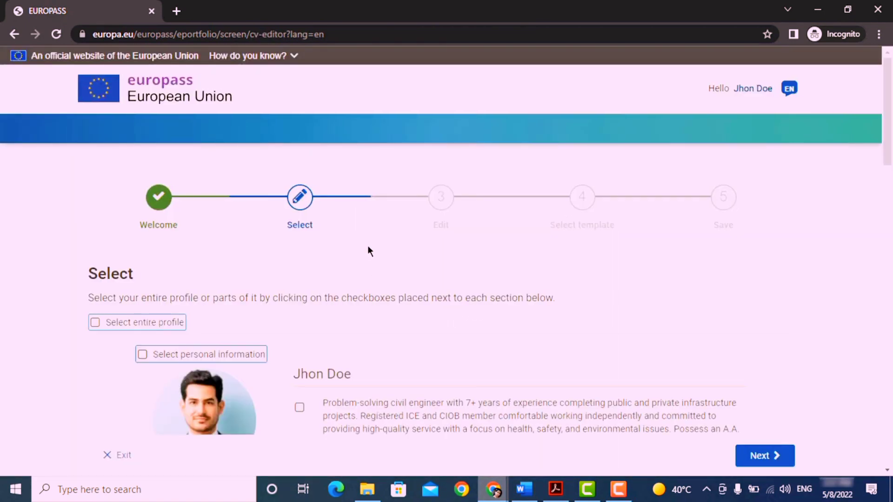
left_click(95, 322)
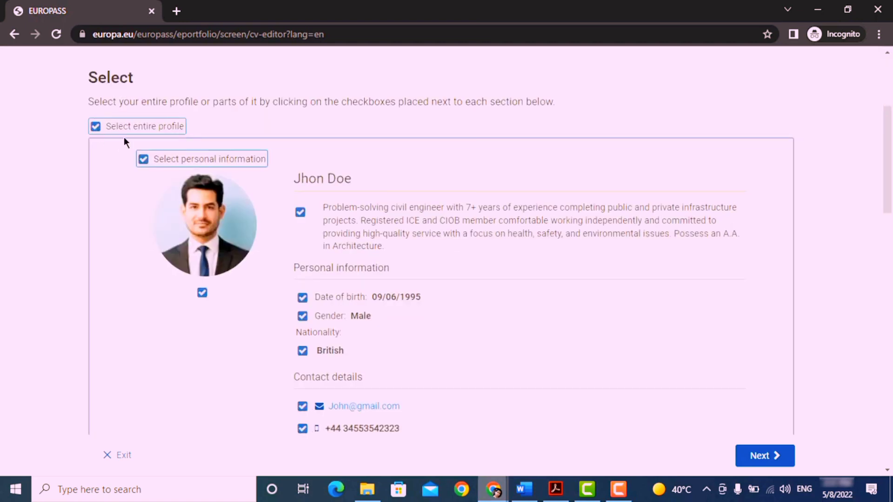
left_click(764, 456)
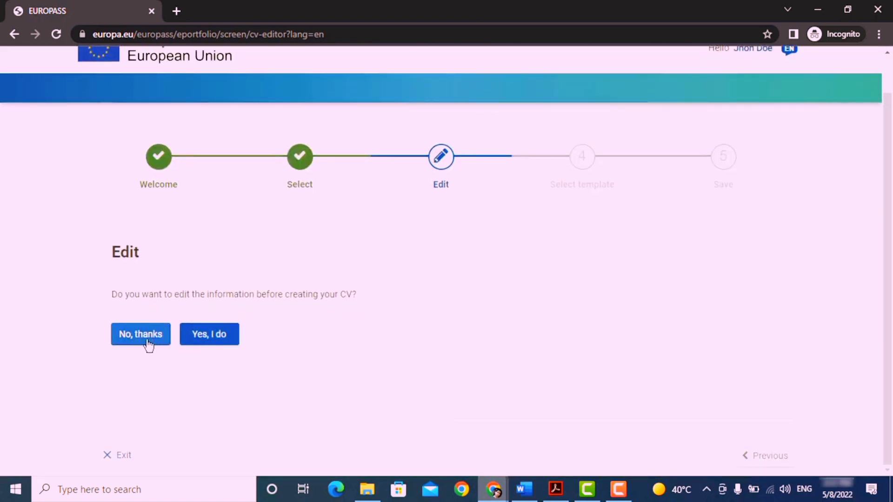
left_click(140, 334)
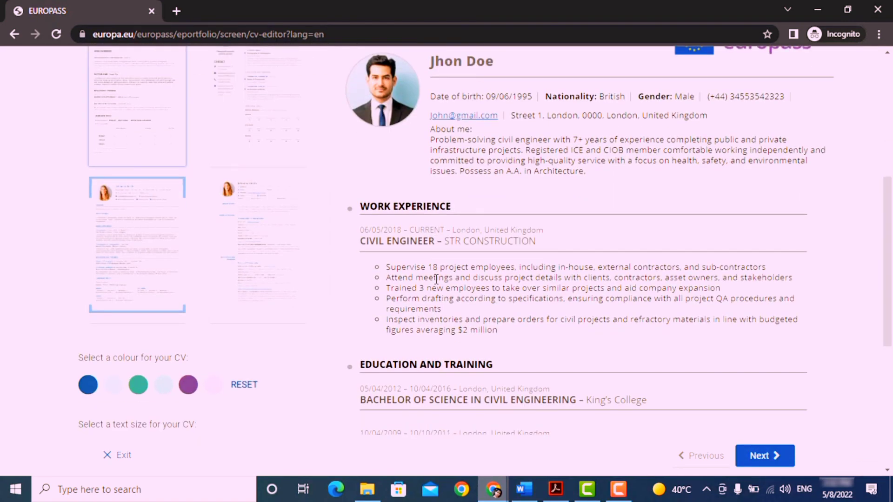
- Name the CV 'CV', download it as a PDF and view it in Adobe Acrobat
left_click(765, 456)
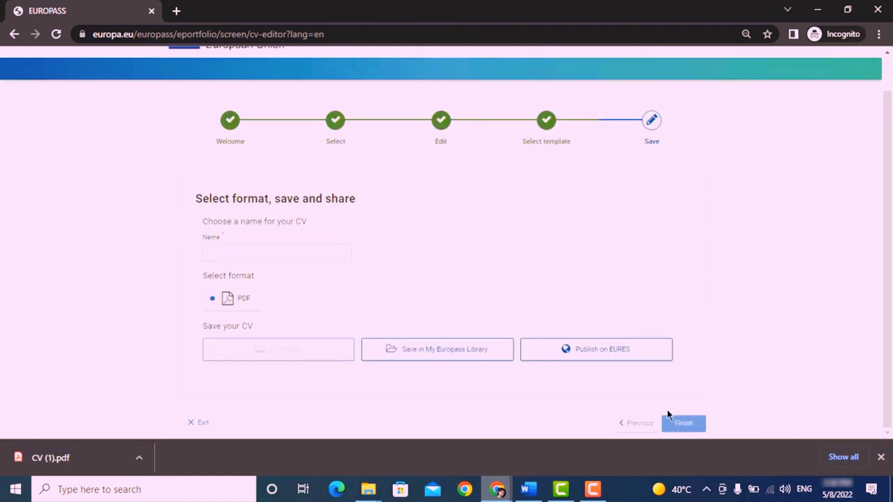
left_click(276, 253)
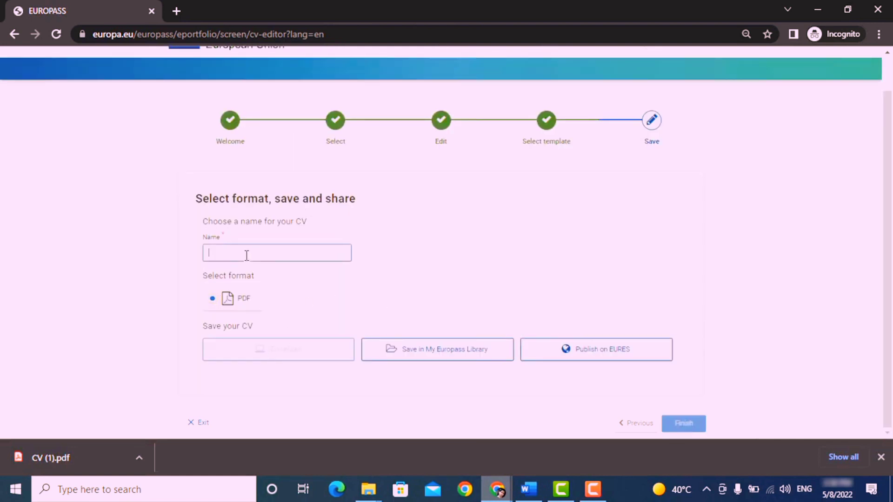
type("CV")
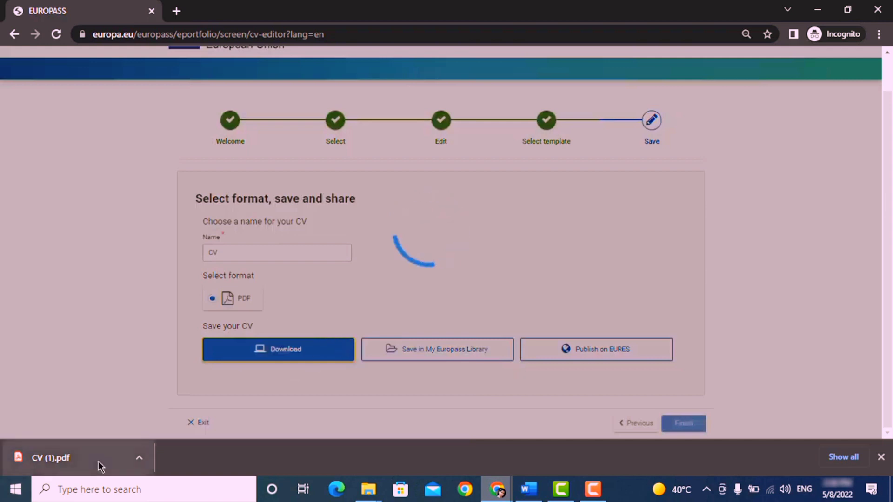
left_click(51, 458)
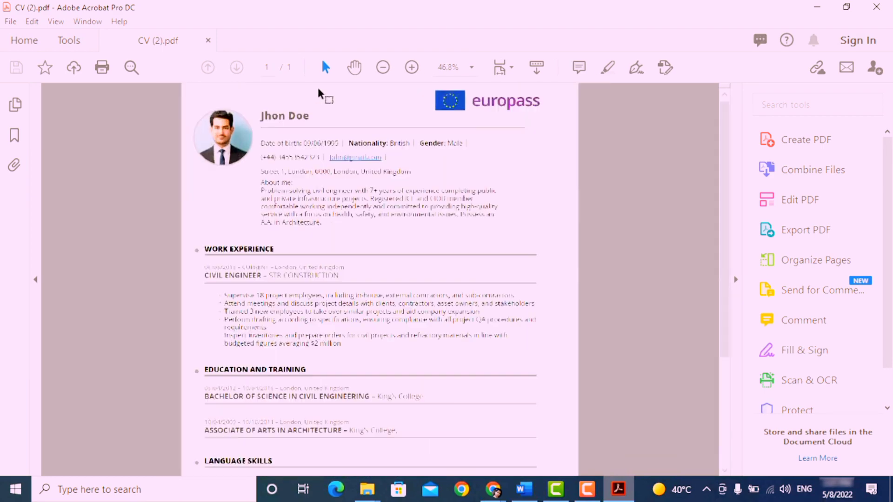
scroll("down", 3)
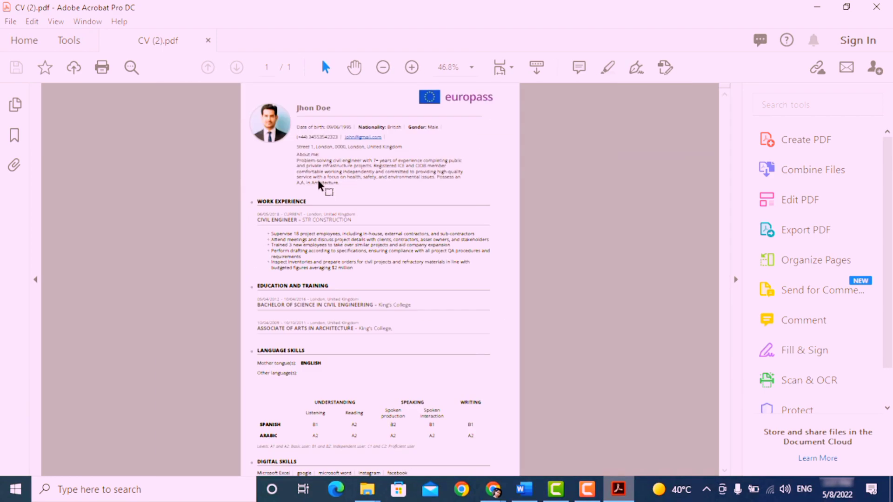
mouse_move(390, 225)
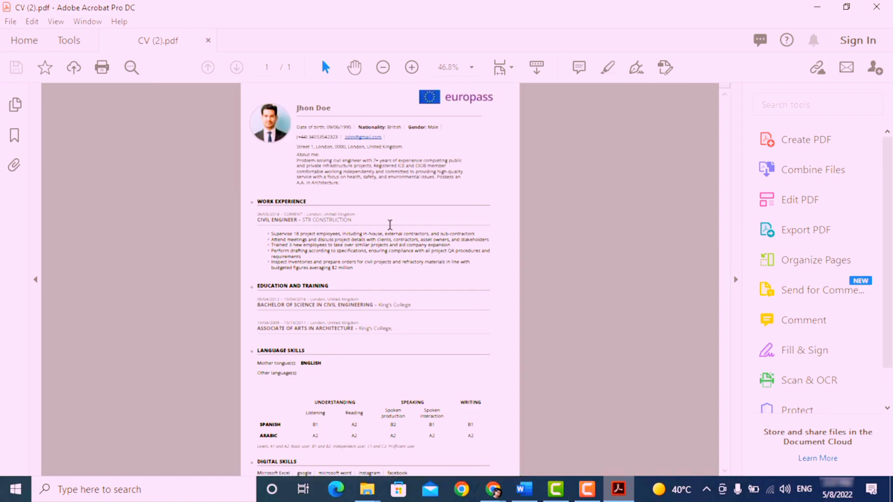